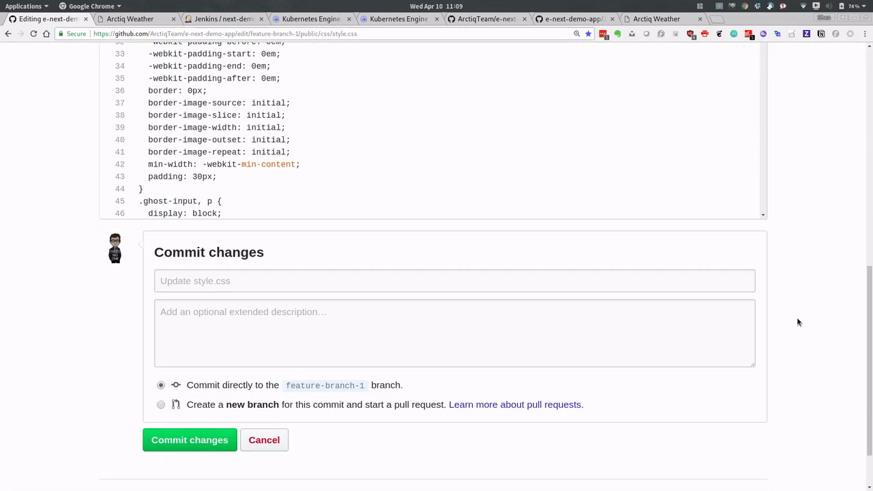
Step: Commit the style.css edit directly to the feature-branch-1 branch of e-next-demo-app
{"action": "left_click", "coordinate": [190, 439]}
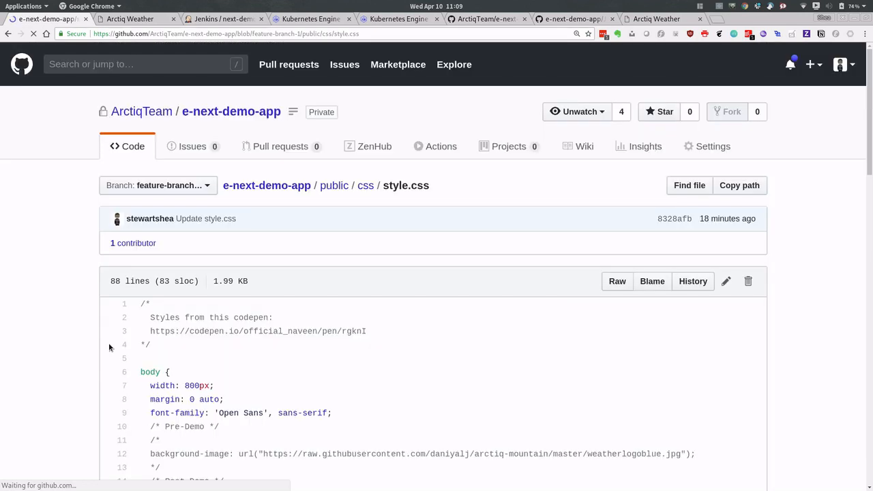
{"action": "left_click", "coordinate": [224, 19]}
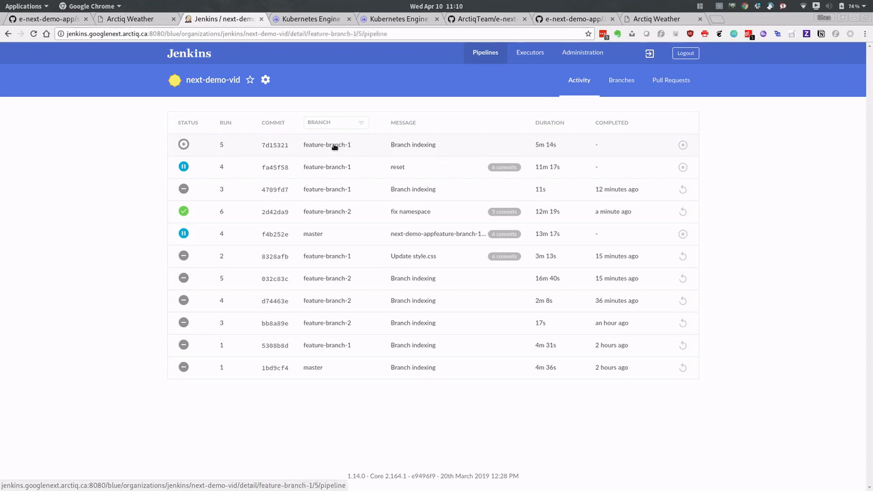
Step: Open run 4 of next-demo-vid on master from the pipeline's Activity list
{"action": "left_click", "coordinate": [327, 144]}
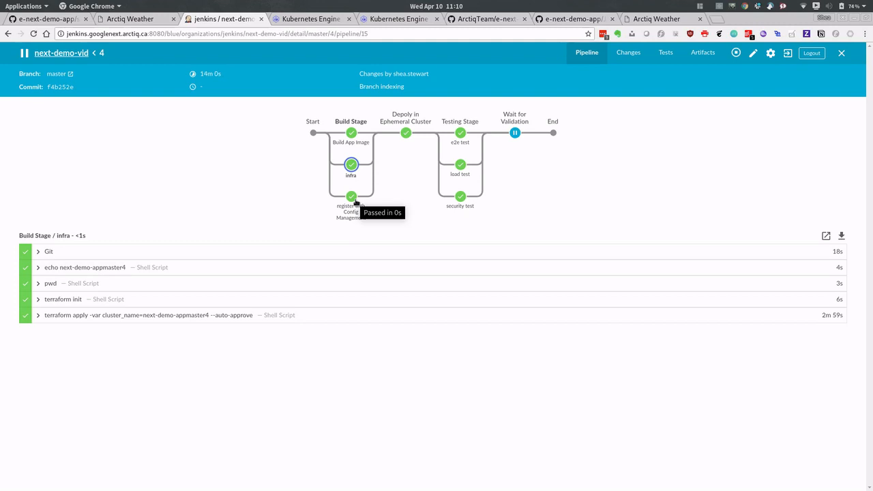
Step: Show the three passed steps of the Deploy in Ephemeral Cluster stage for run 4
{"action": "left_click", "coordinate": [405, 132]}
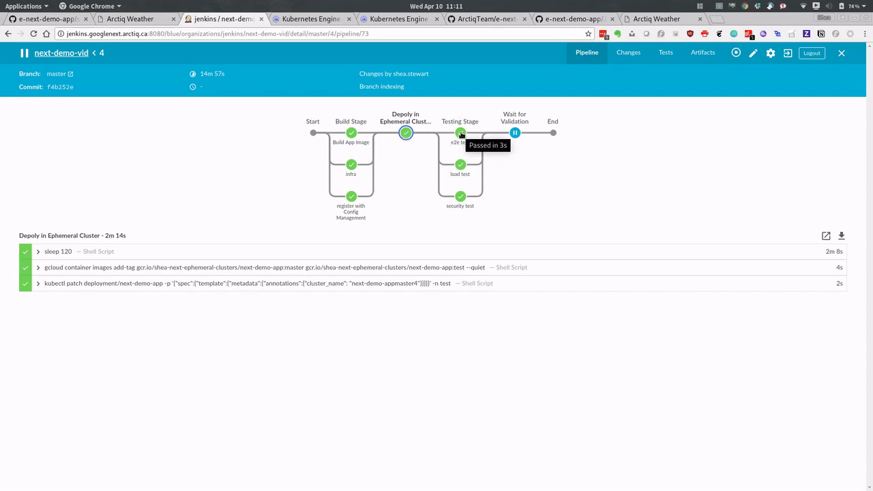
{"action": "mouse_move", "coordinate": [461, 164]}
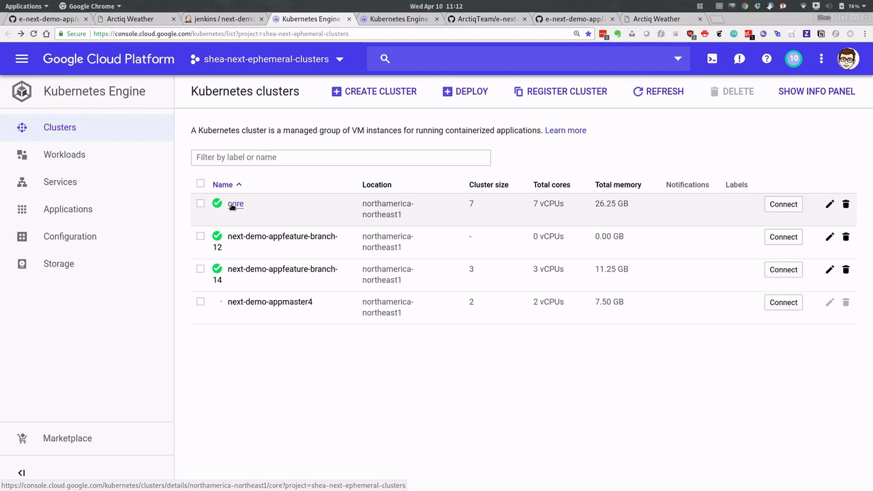
Step: List the next-demo-app workloads, with appmaster4 lacking minimum availability
{"action": "left_click", "coordinate": [64, 154]}
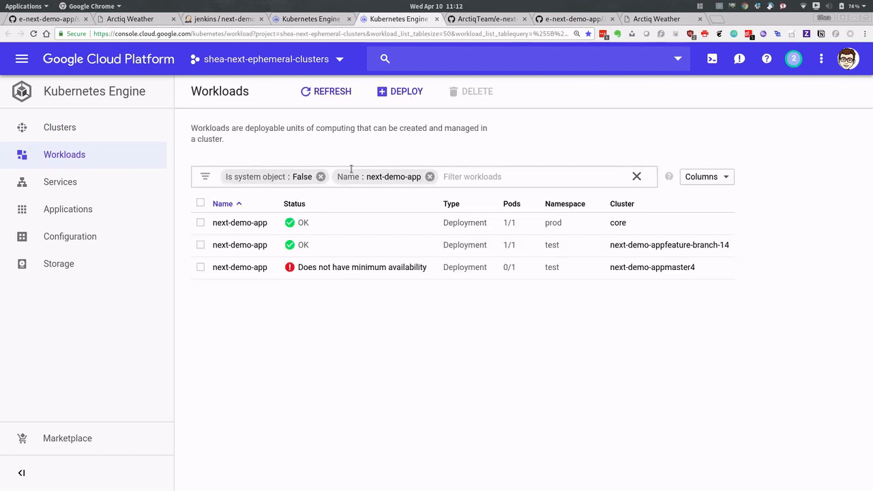